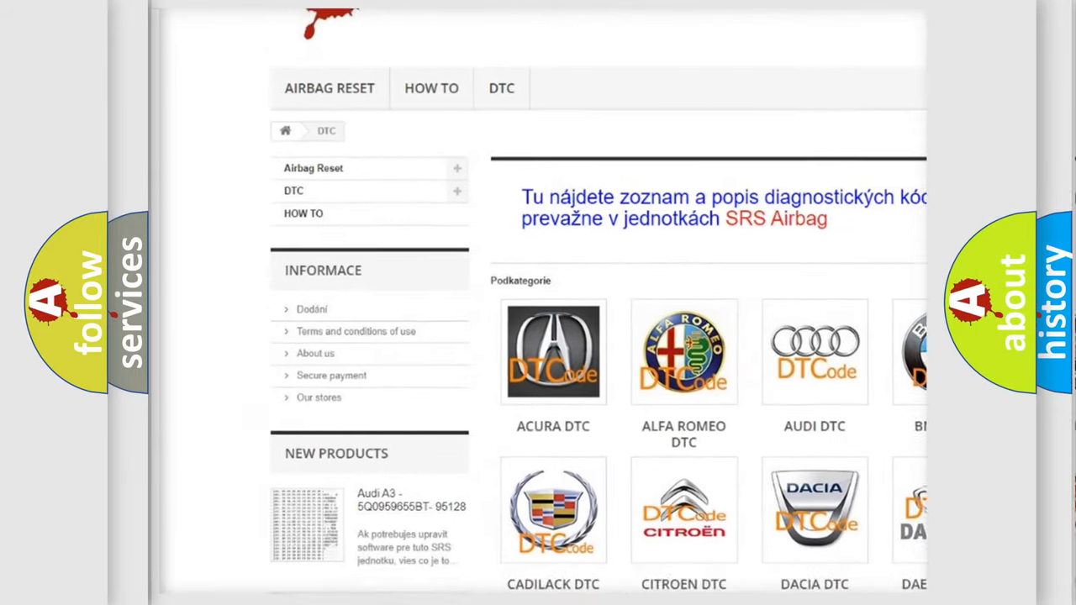
scroll(down, 3)
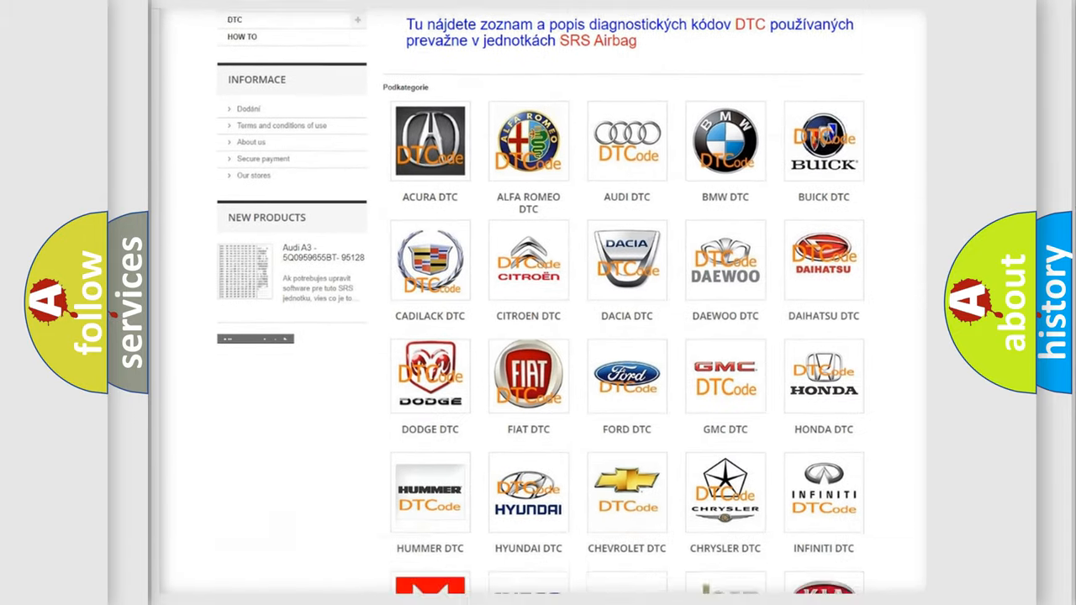
scroll(down, 3)
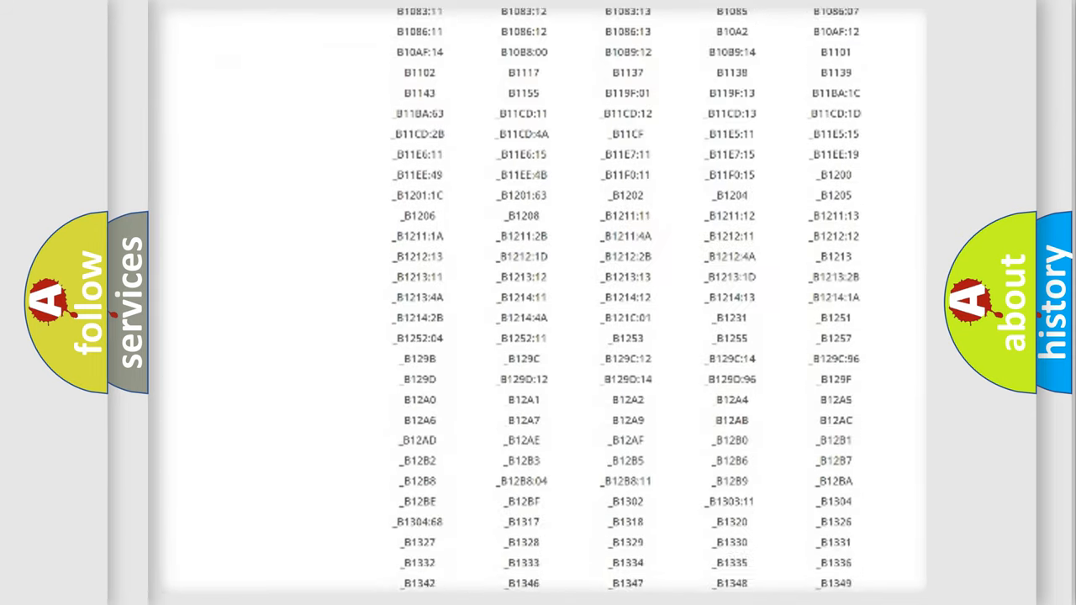
scroll(down, 3)
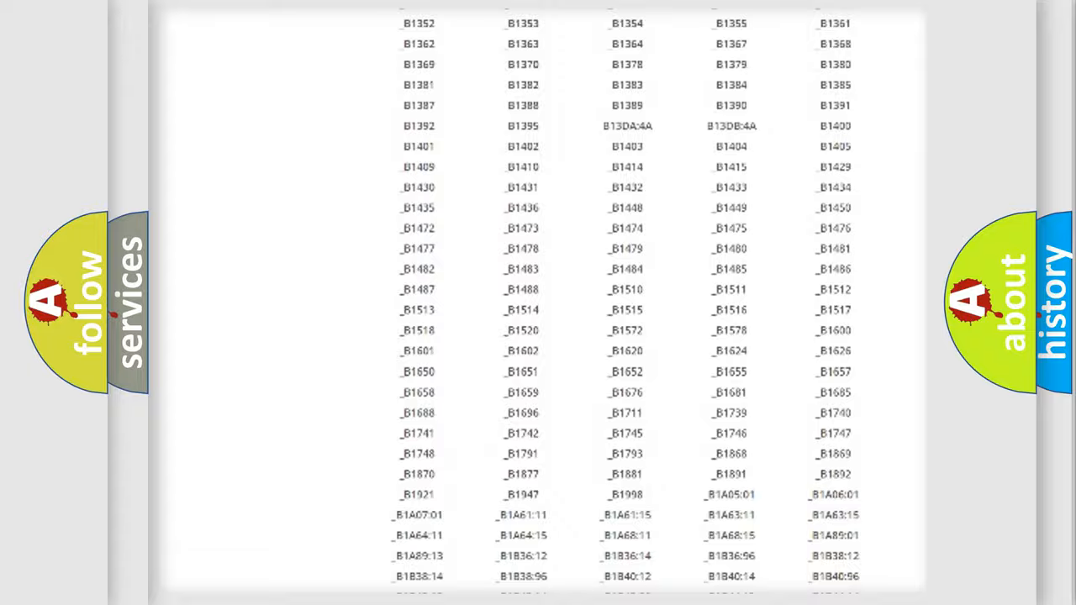